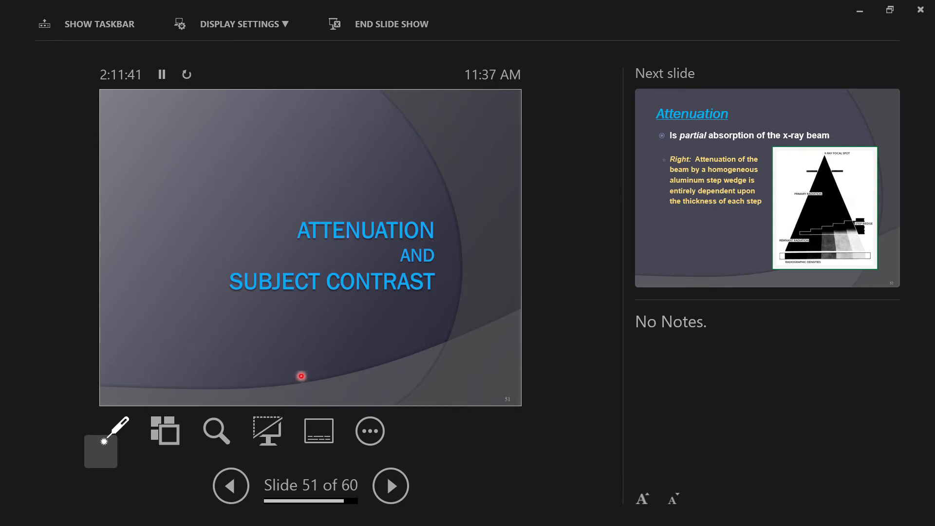
{"action": "mouse_move", "coordinate": [385, 286]}
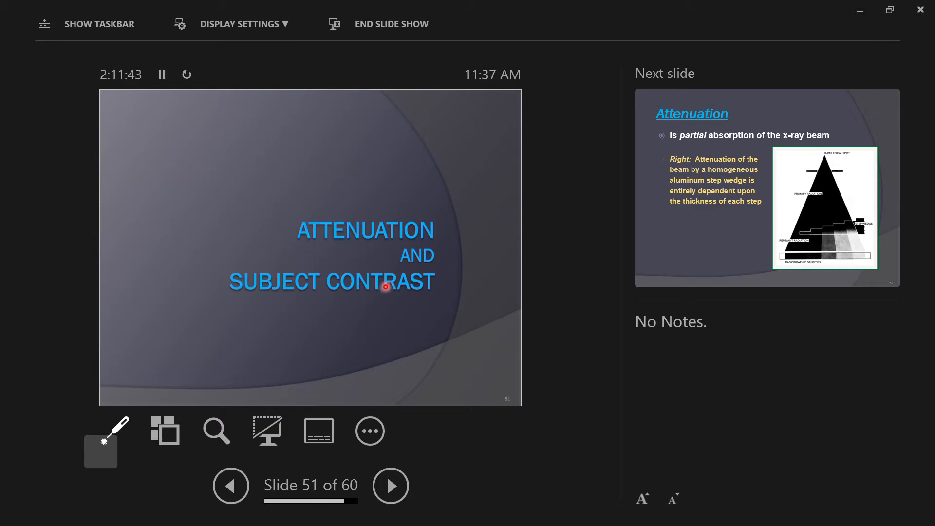
{"action": "mouse_move", "coordinate": [219, 281]}
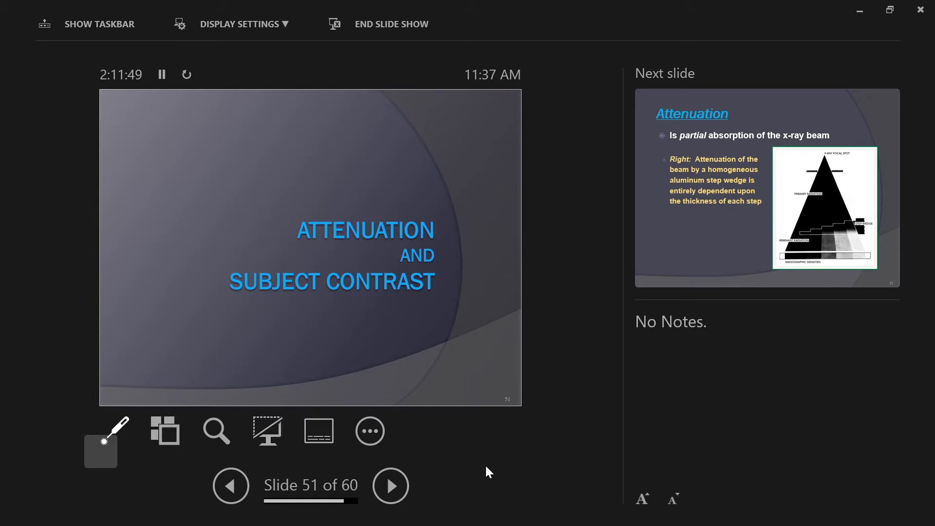
Advance to slide 52, the Attenuation slide with the aluminum step wedge diagram
{"action": "left_click", "coordinate": [390, 485]}
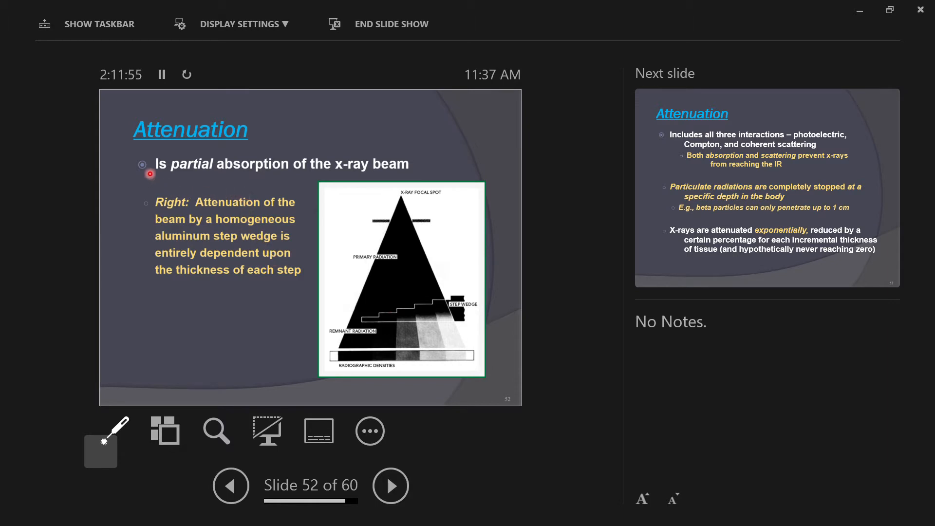
{"action": "mouse_move", "coordinate": [271, 141]}
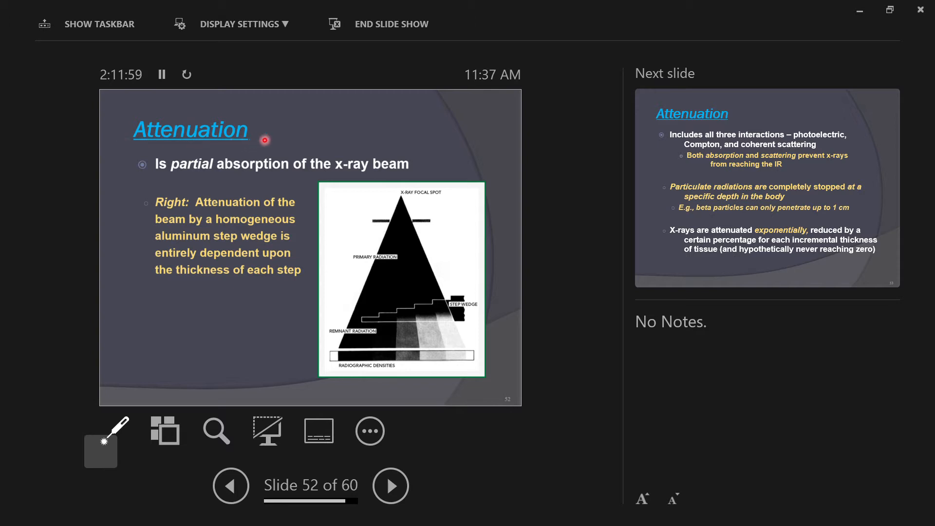
{"action": "mouse_move", "coordinate": [309, 139]}
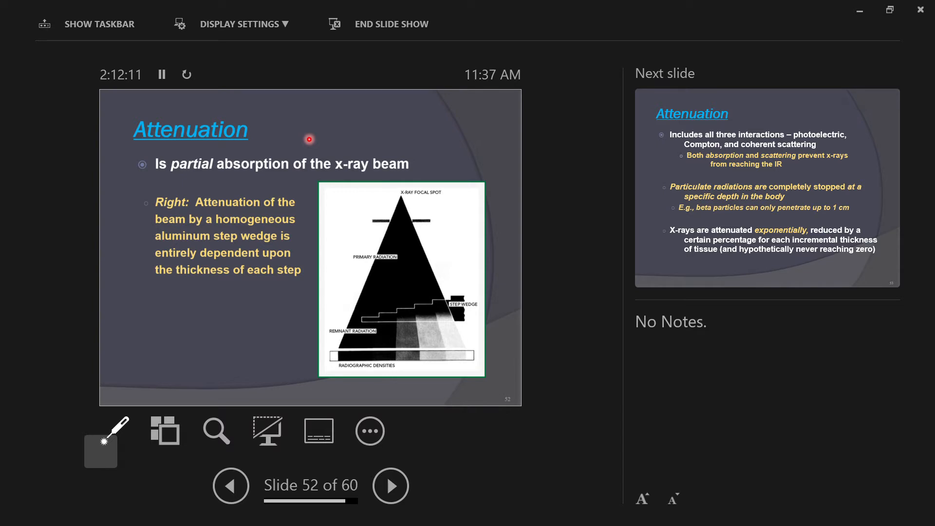
{"action": "mouse_move", "coordinate": [154, 157]}
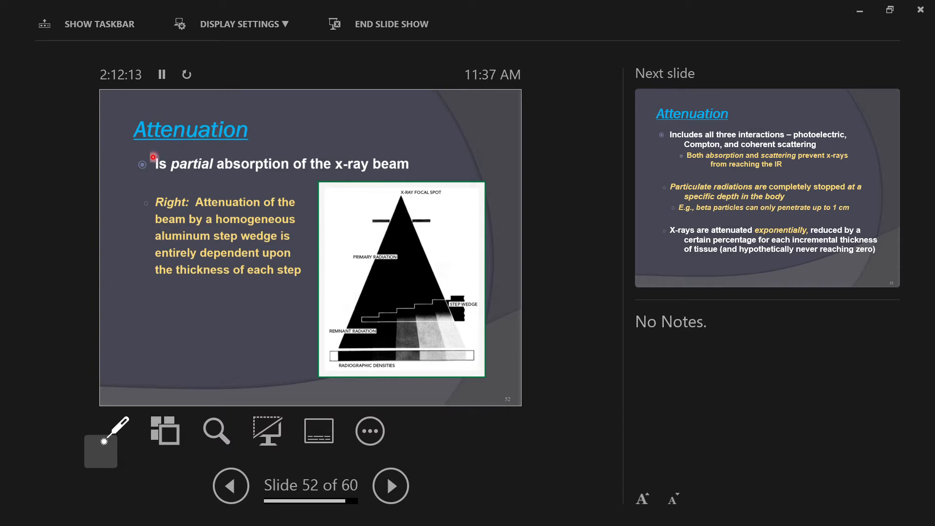
{"action": "mouse_move", "coordinate": [138, 164]}
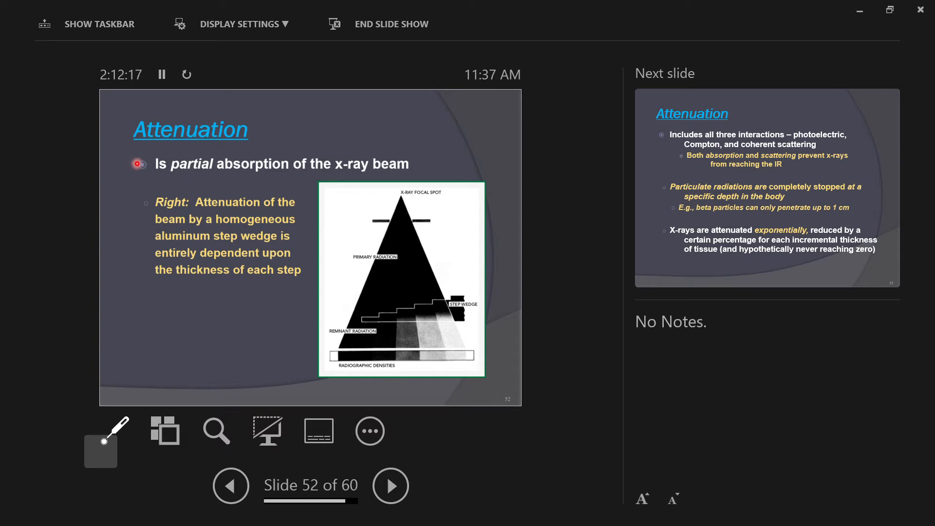
{"action": "mouse_move", "coordinate": [334, 215]}
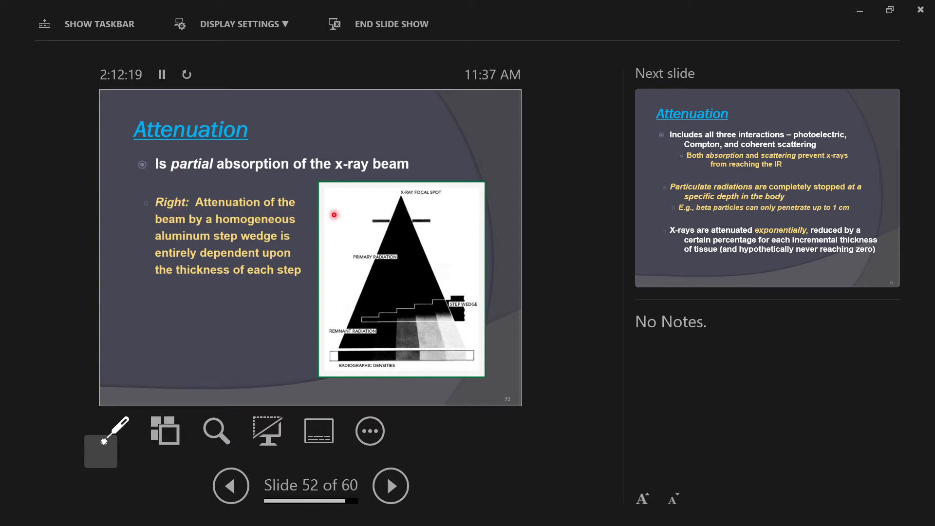
{"action": "mouse_move", "coordinate": [185, 220]}
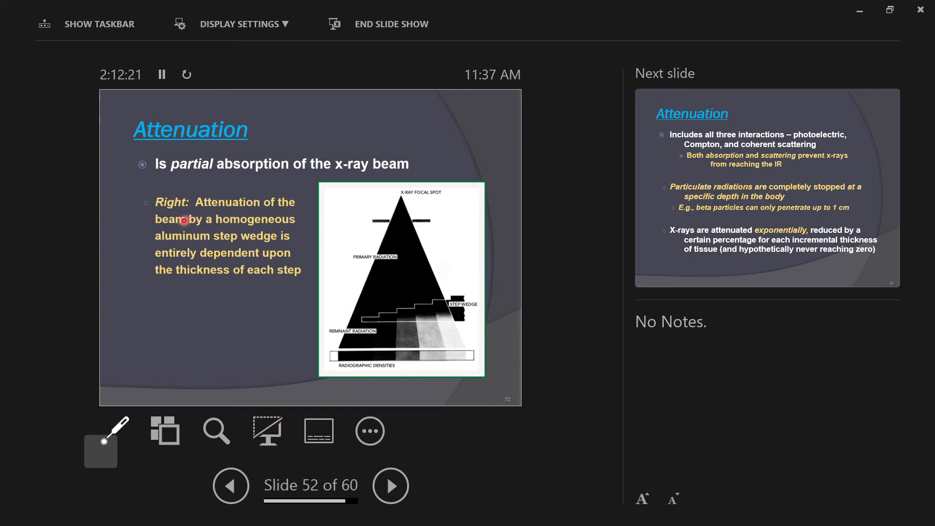
{"action": "mouse_move", "coordinate": [284, 229]}
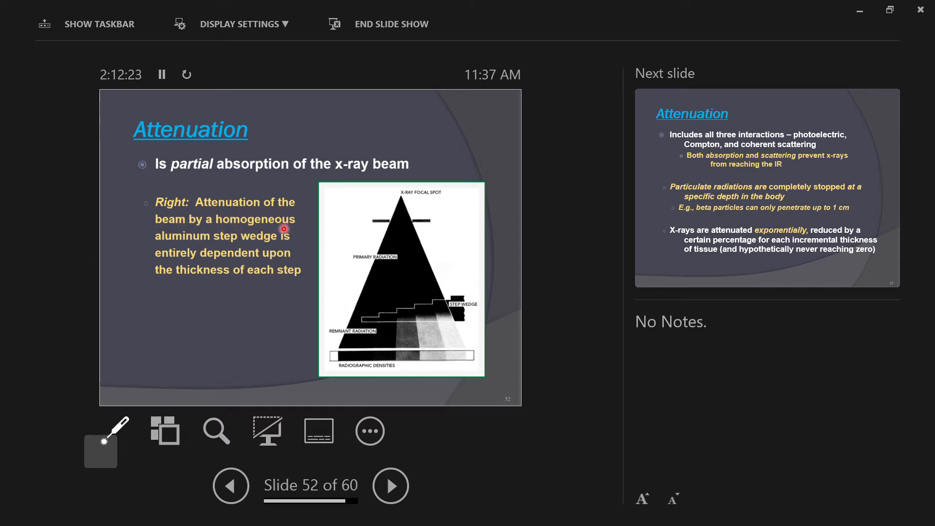
{"action": "mouse_move", "coordinate": [161, 245]}
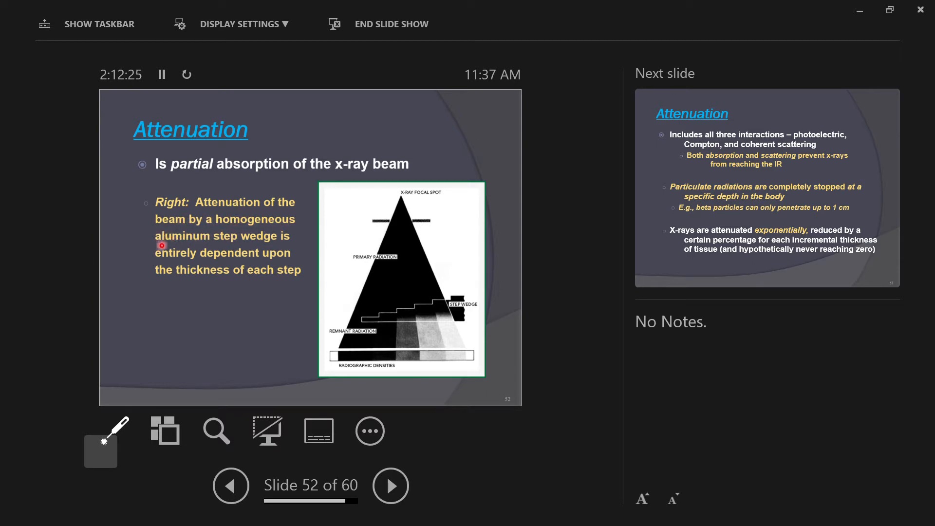
{"action": "mouse_move", "coordinate": [174, 239]}
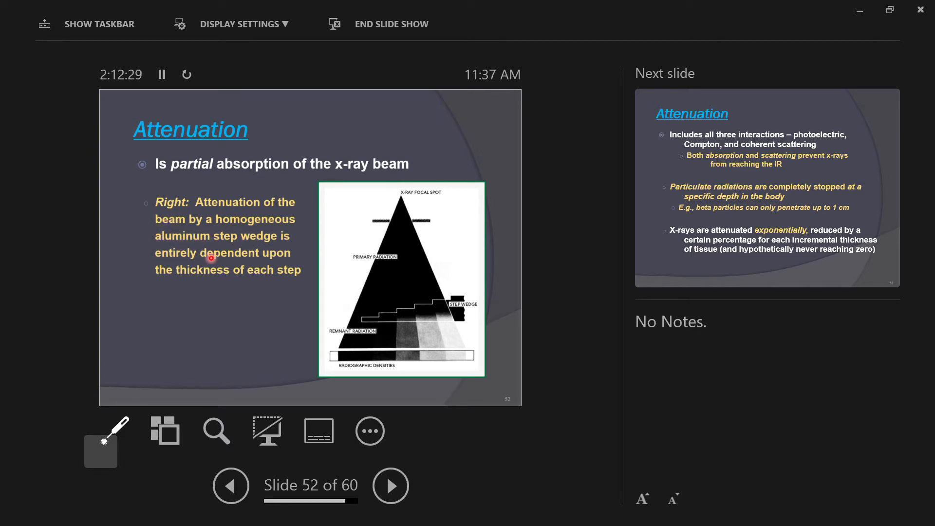
{"action": "mouse_move", "coordinate": [371, 276]}
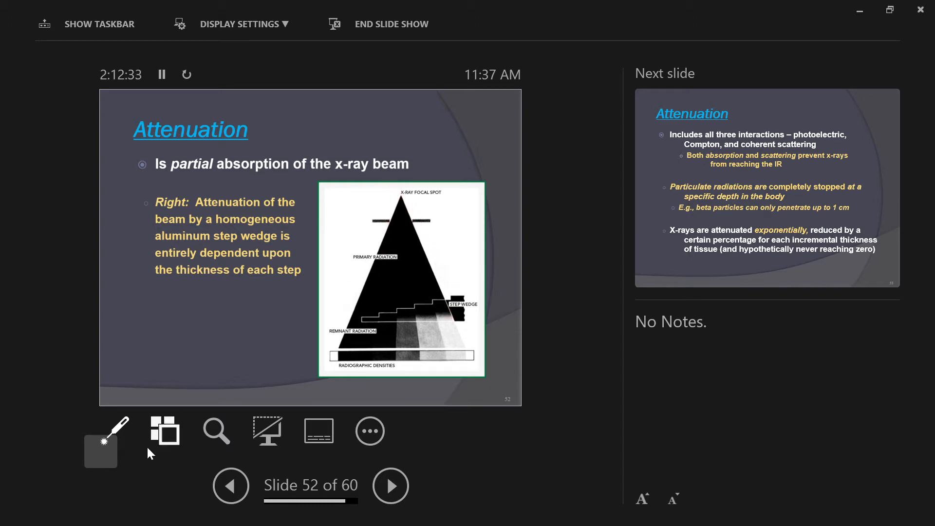
Magnify slide 52's step wedge diagram to show remnant radiation and density labels
{"action": "left_click", "coordinate": [215, 430]}
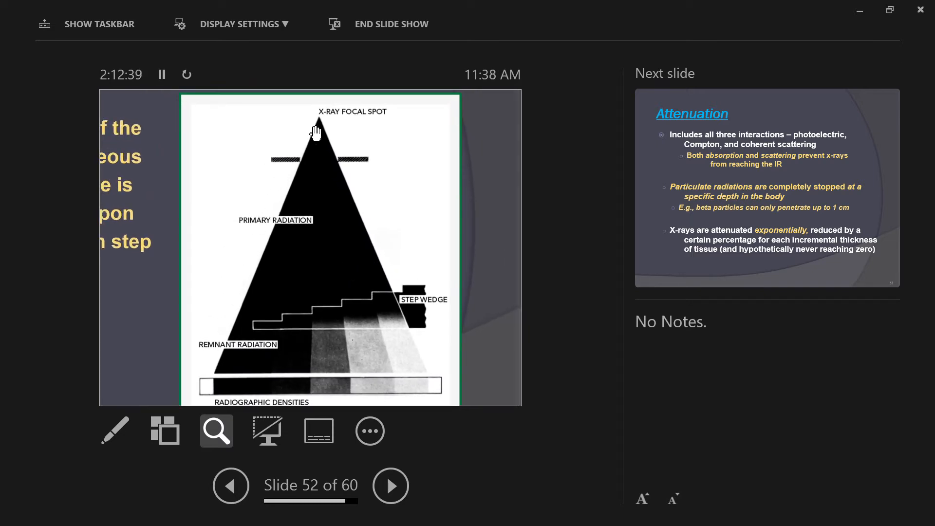
{"action": "mouse_move", "coordinate": [325, 148]}
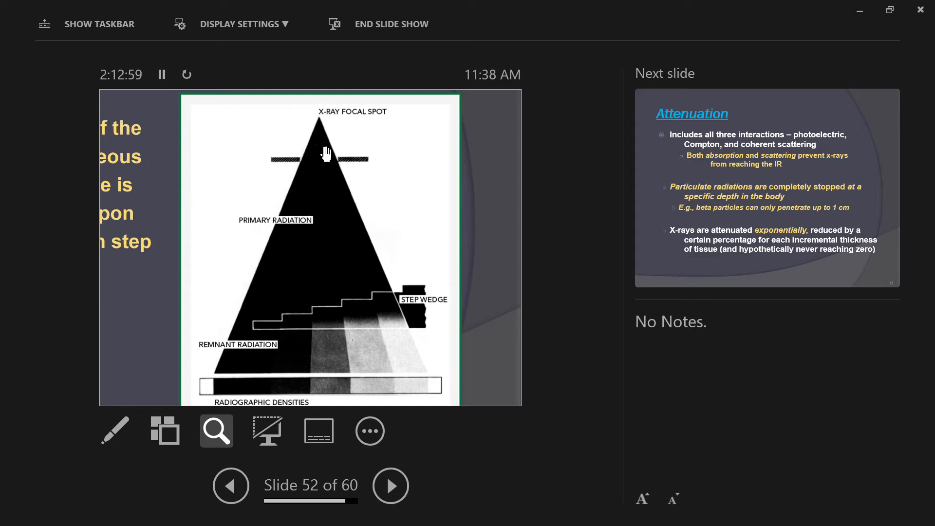
{"action": "mouse_move", "coordinate": [271, 340]}
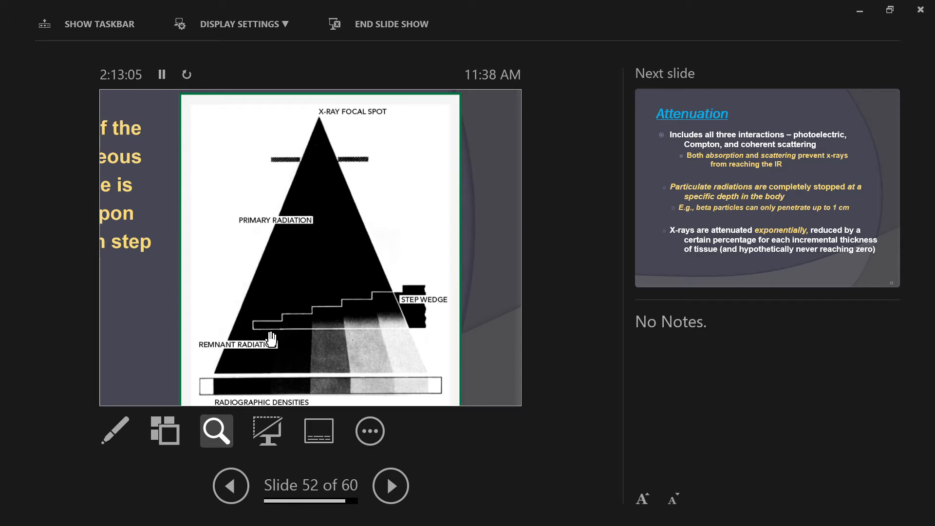
{"action": "mouse_move", "coordinate": [228, 350]}
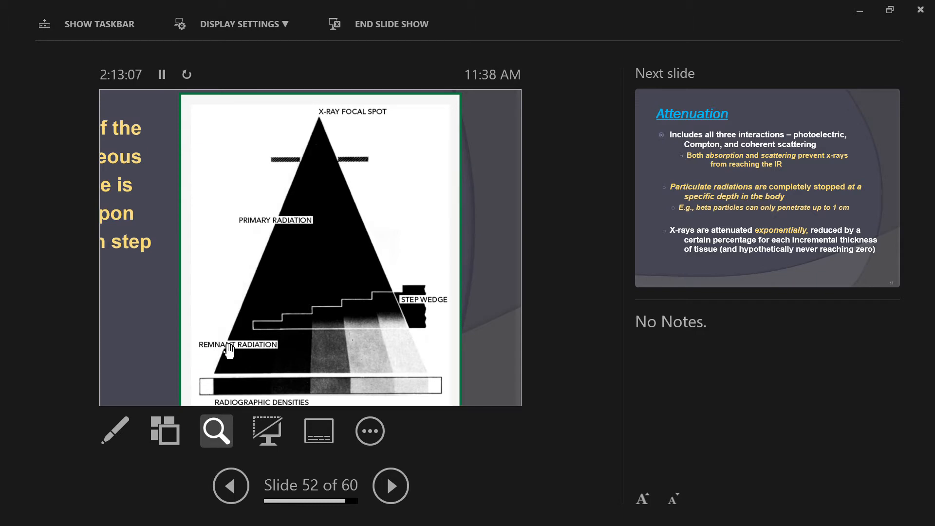
{"action": "mouse_move", "coordinate": [231, 390]}
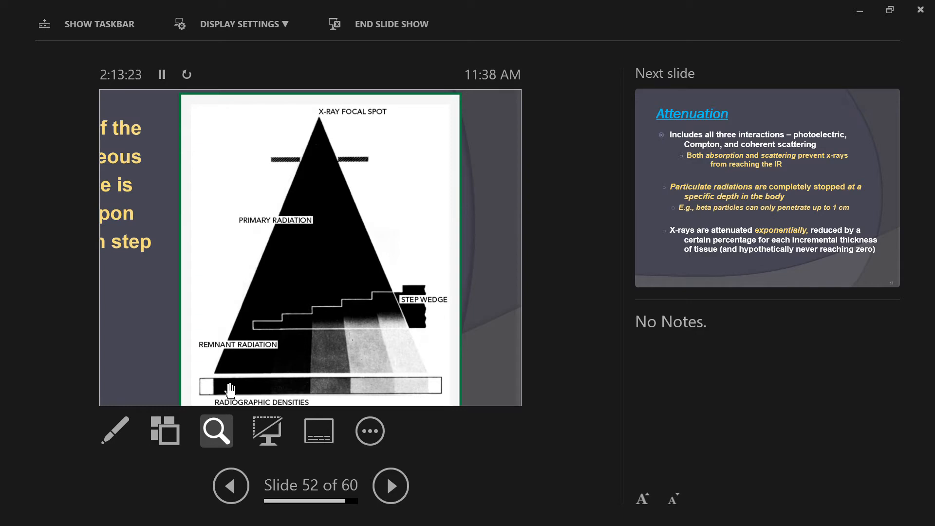
{"action": "mouse_move", "coordinate": [329, 318]}
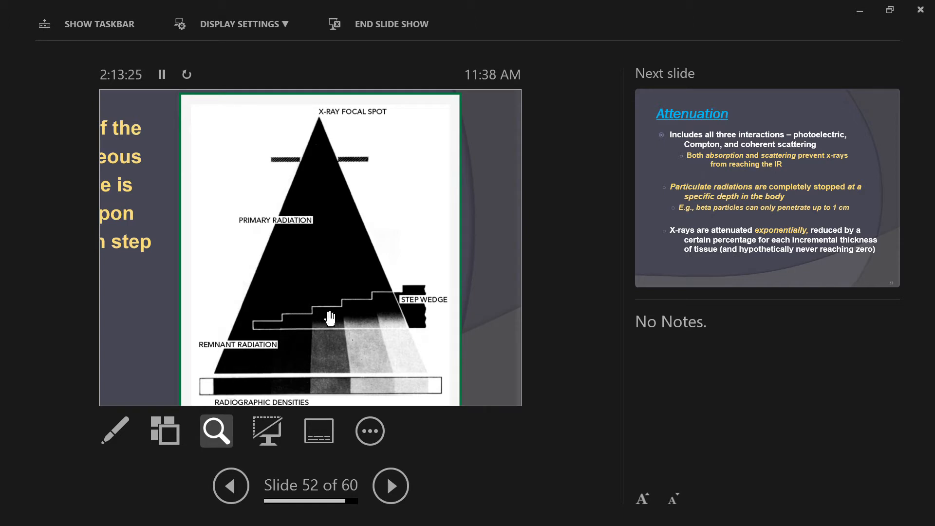
{"action": "mouse_move", "coordinate": [276, 351]}
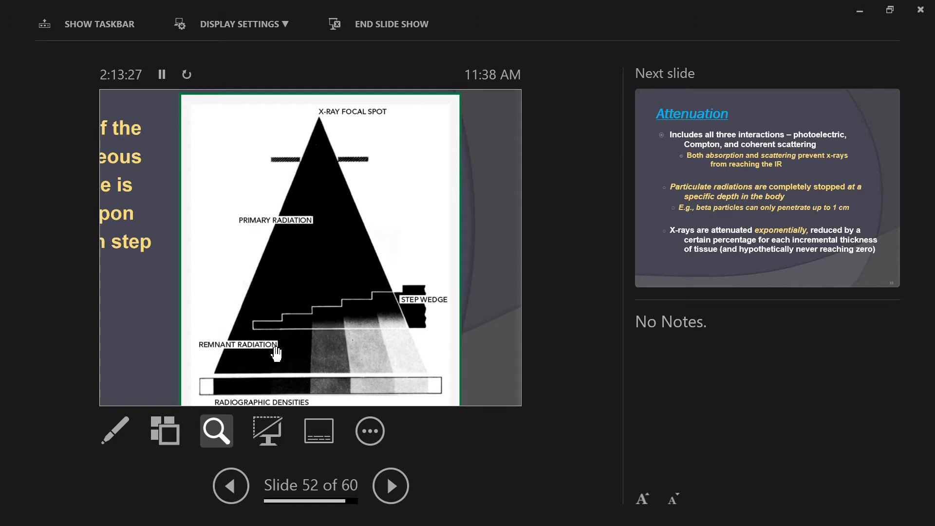
{"action": "mouse_move", "coordinate": [325, 351]}
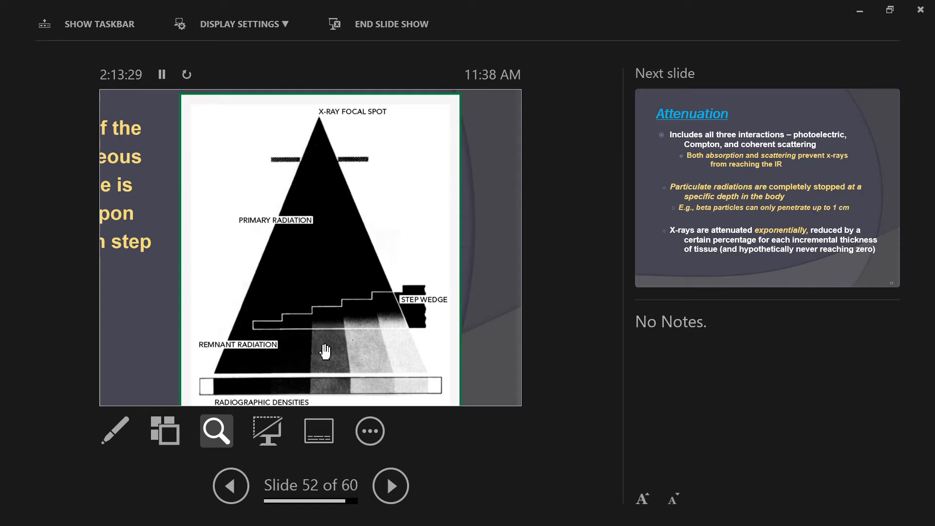
{"action": "mouse_move", "coordinate": [326, 324]}
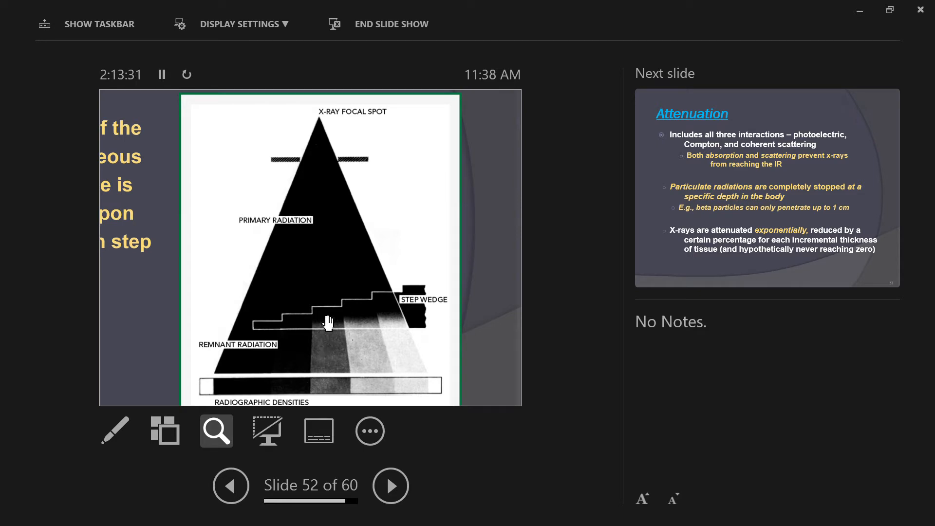
{"action": "mouse_move", "coordinate": [332, 311]}
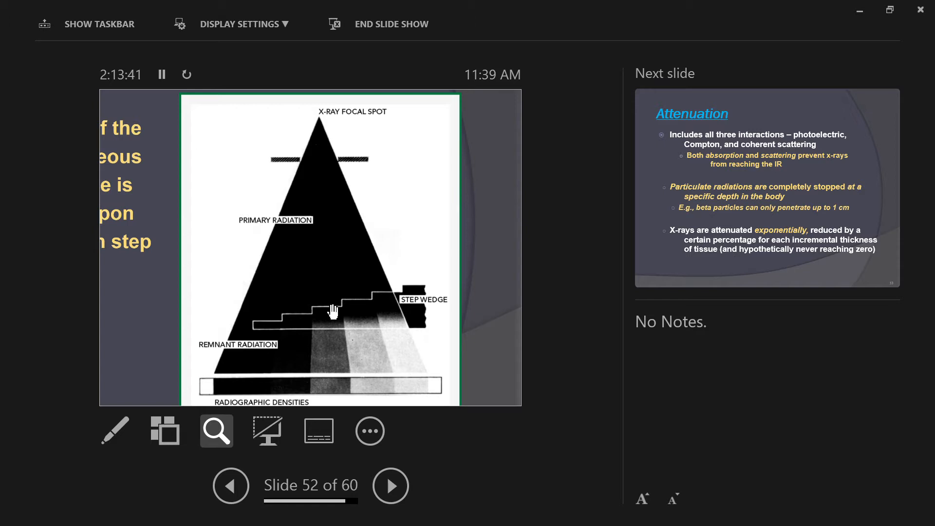
{"action": "mouse_move", "coordinate": [338, 311]}
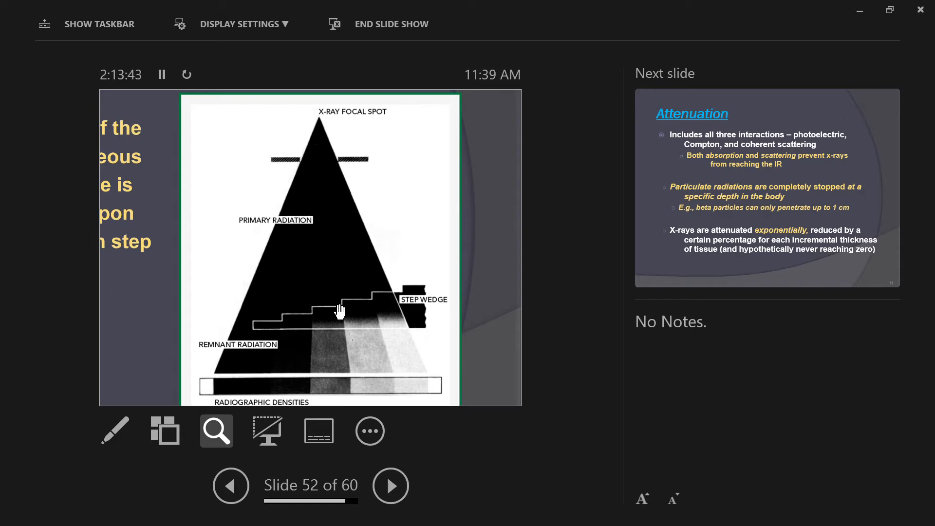
{"action": "mouse_move", "coordinate": [369, 309]}
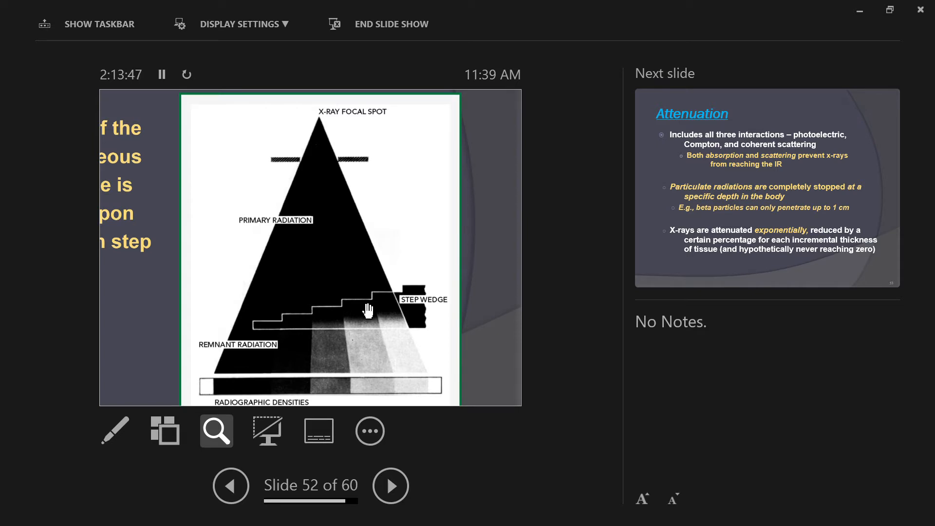
{"action": "mouse_move", "coordinate": [349, 398]}
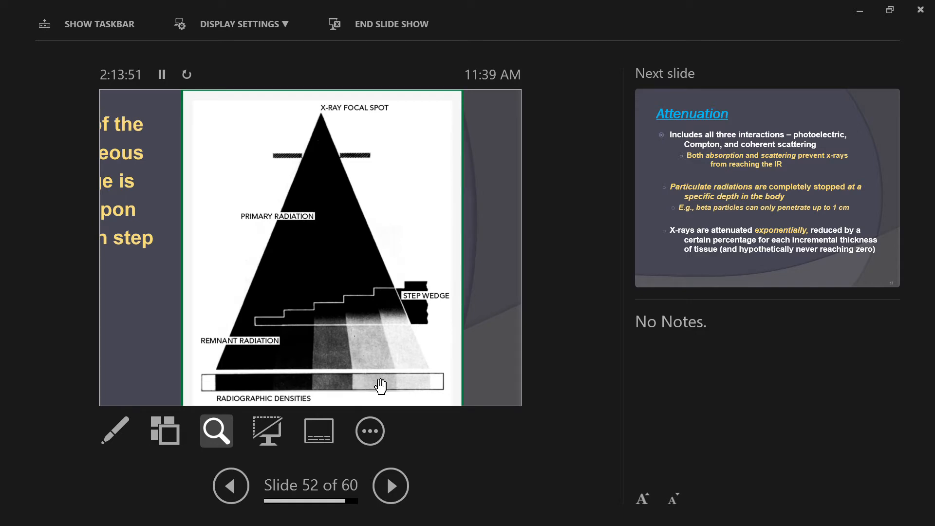
{"action": "mouse_move", "coordinate": [396, 382]}
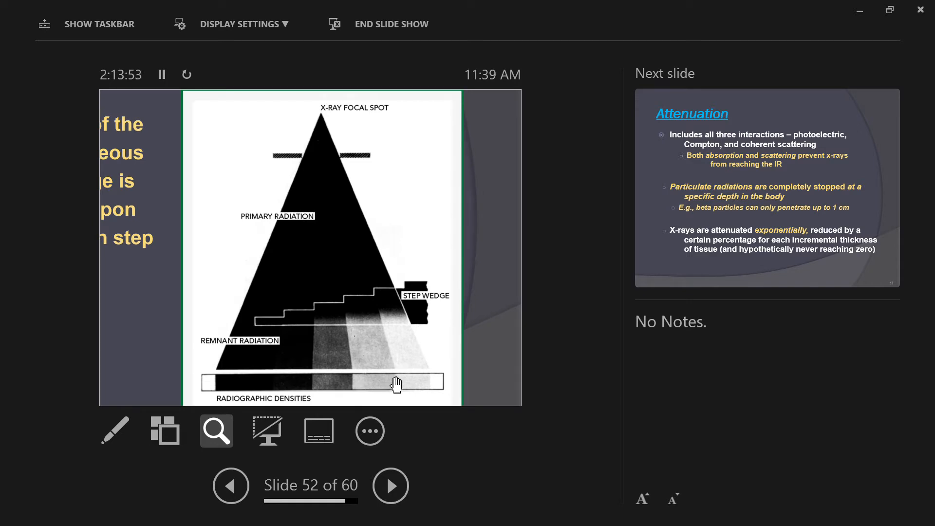
{"action": "mouse_move", "coordinate": [413, 382]}
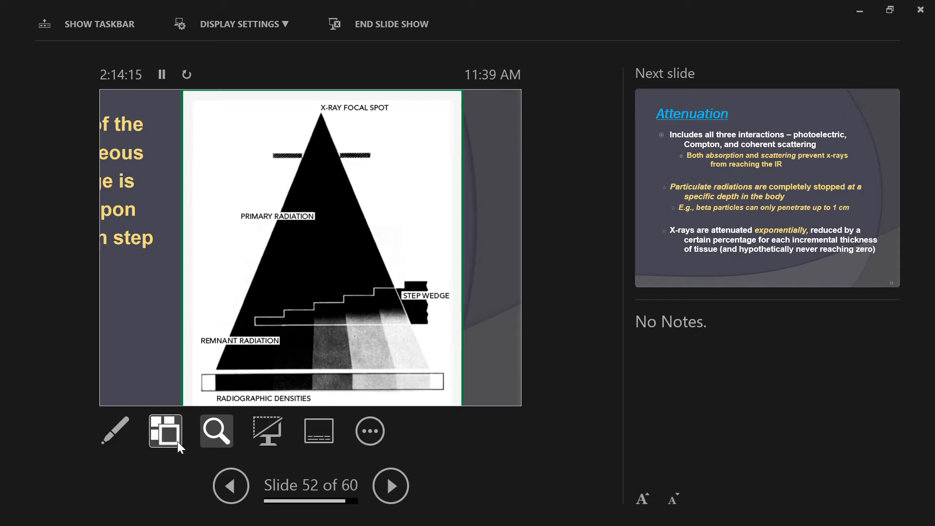
{"action": "mouse_move", "coordinate": [131, 465]}
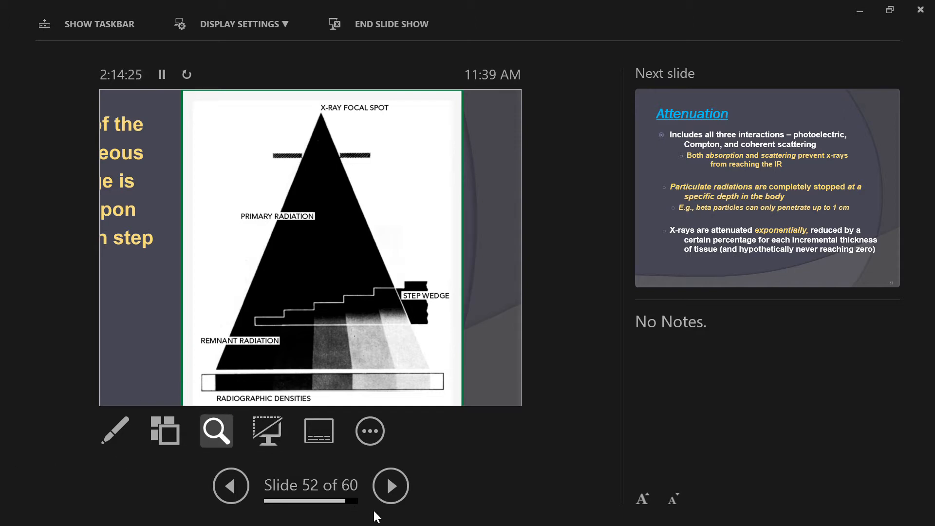
Exit zoom and advance to slide 53 on the three attenuation interactions
{"action": "left_click", "coordinate": [390, 485]}
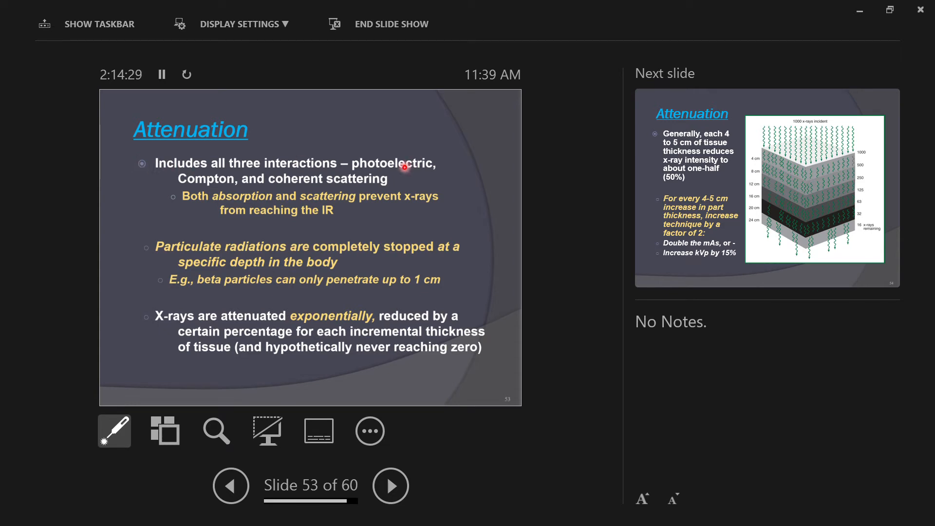
{"action": "mouse_move", "coordinate": [210, 189]}
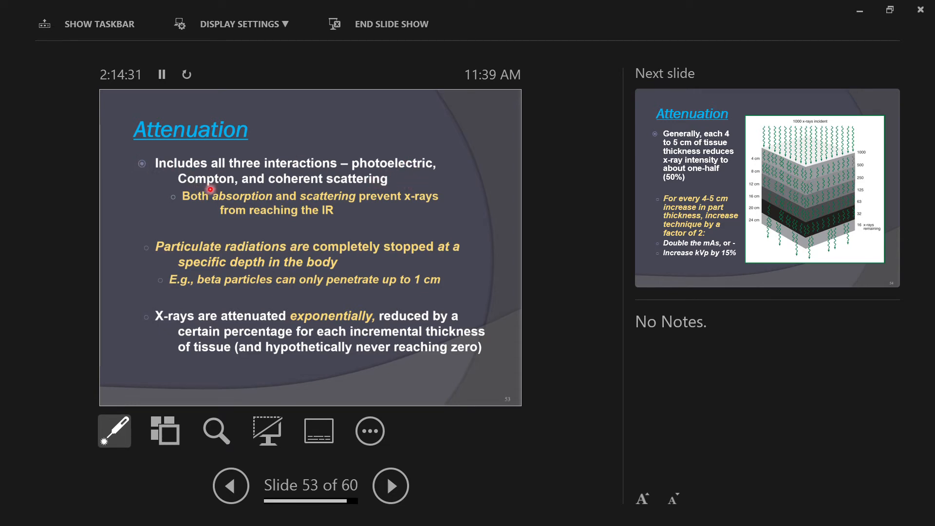
{"action": "mouse_move", "coordinate": [173, 197]}
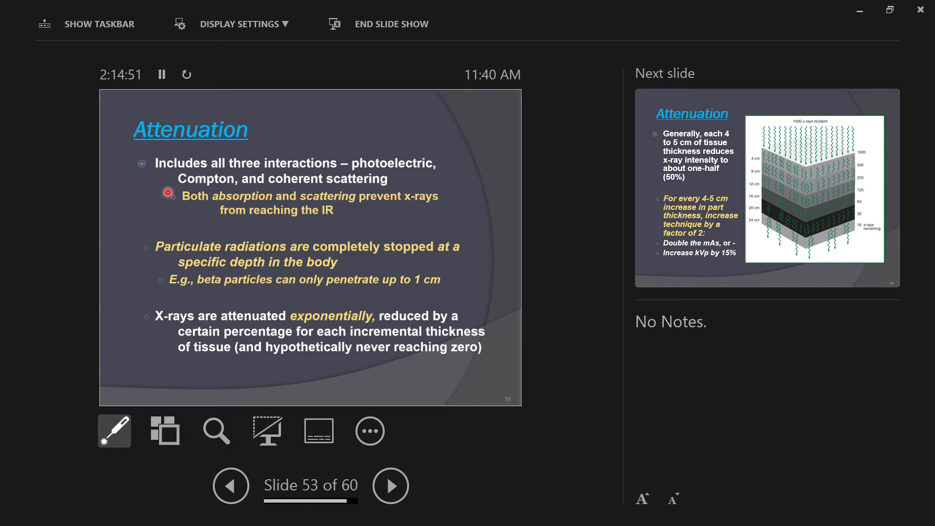
{"action": "mouse_move", "coordinate": [164, 202]}
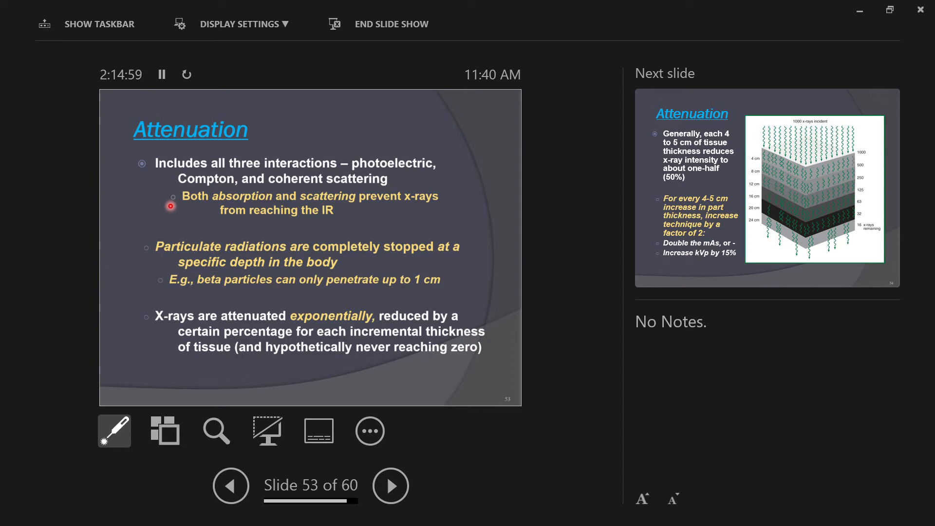
{"action": "mouse_move", "coordinate": [142, 243]}
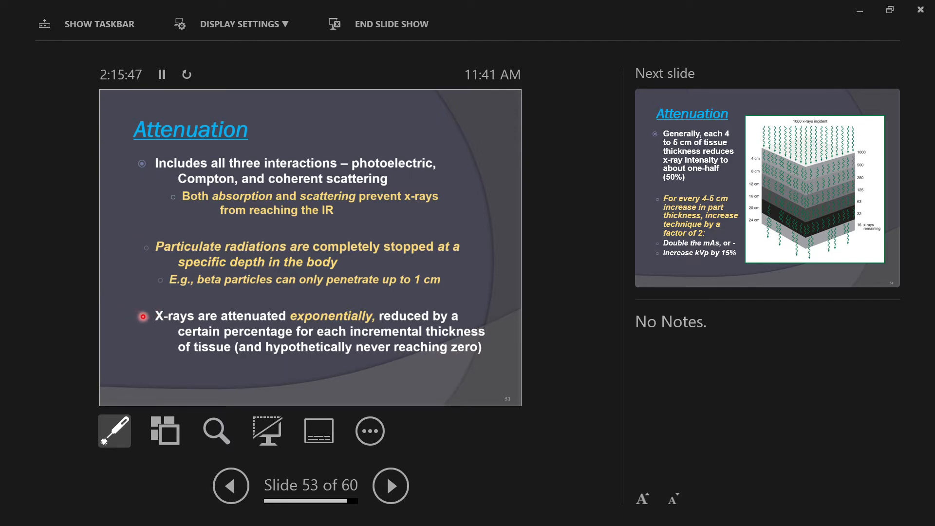
{"action": "mouse_move", "coordinate": [157, 332]}
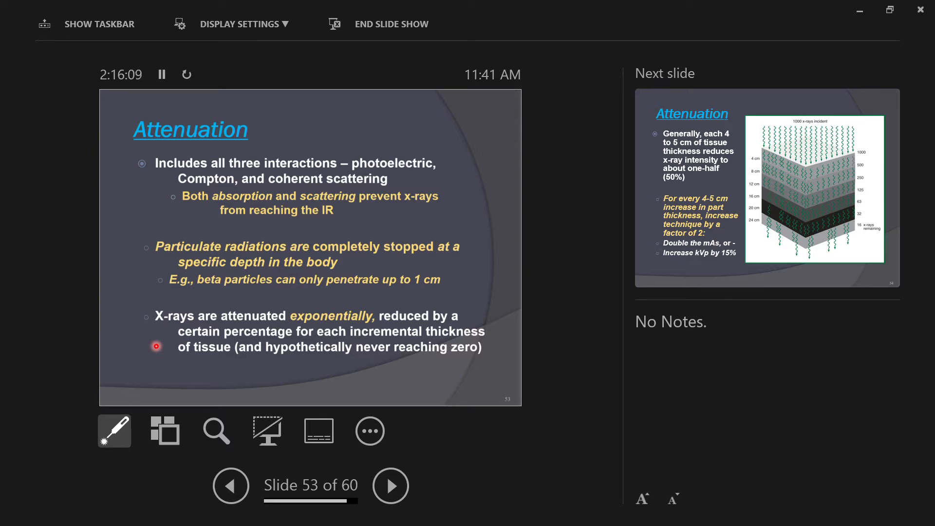
{"action": "left_click", "coordinate": [390, 485]}
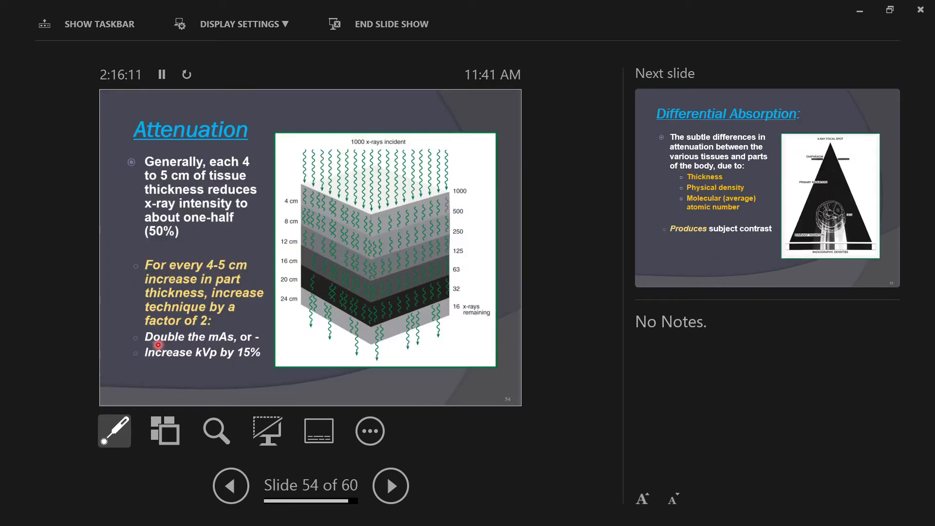
{"action": "mouse_move", "coordinate": [210, 167]}
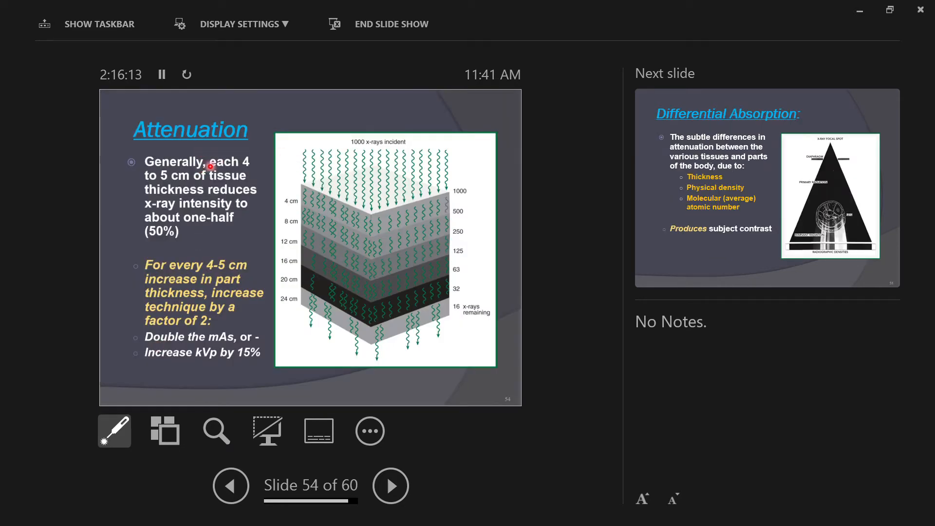
{"action": "mouse_move", "coordinate": [390, 196]}
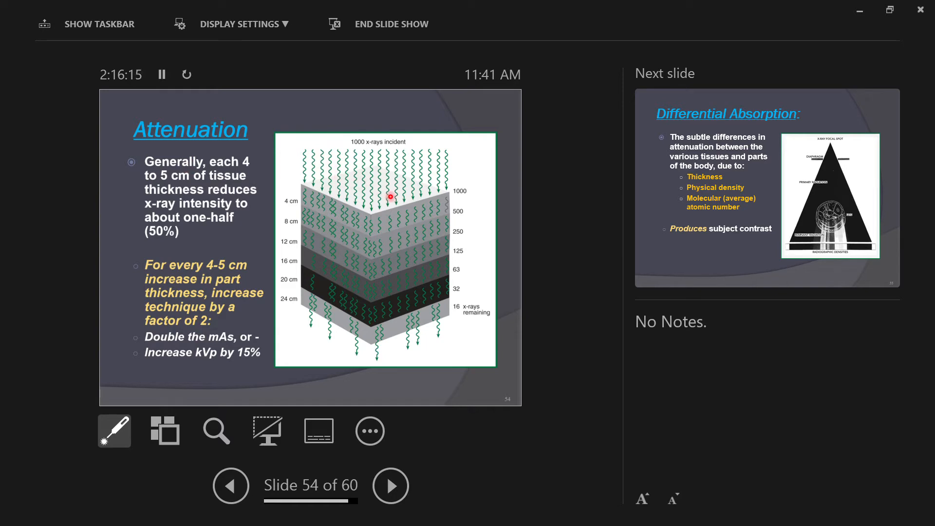
{"action": "mouse_move", "coordinate": [459, 185]}
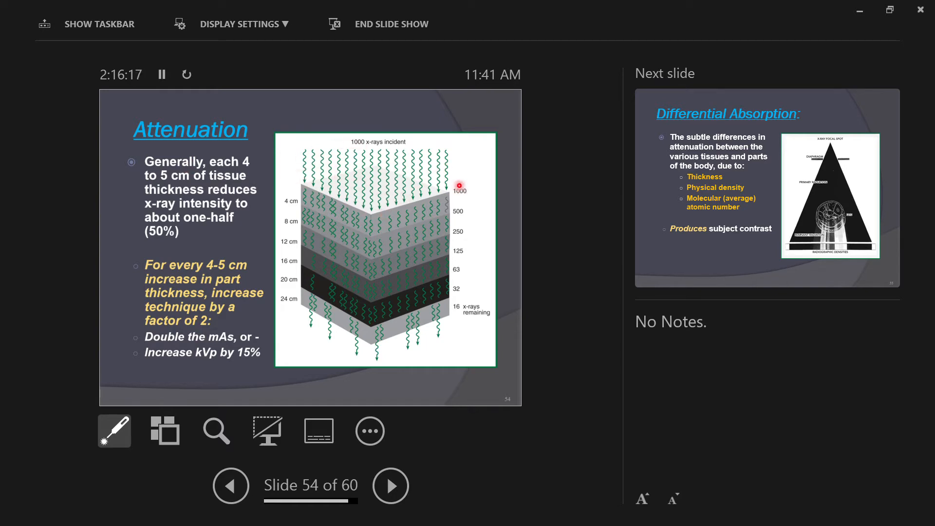
{"action": "mouse_move", "coordinate": [247, 165]}
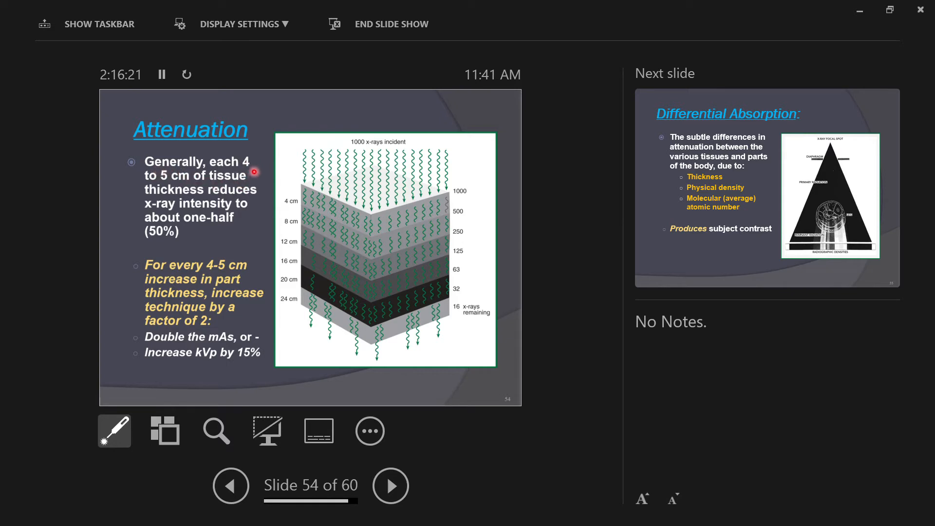
{"action": "mouse_move", "coordinate": [202, 197]}
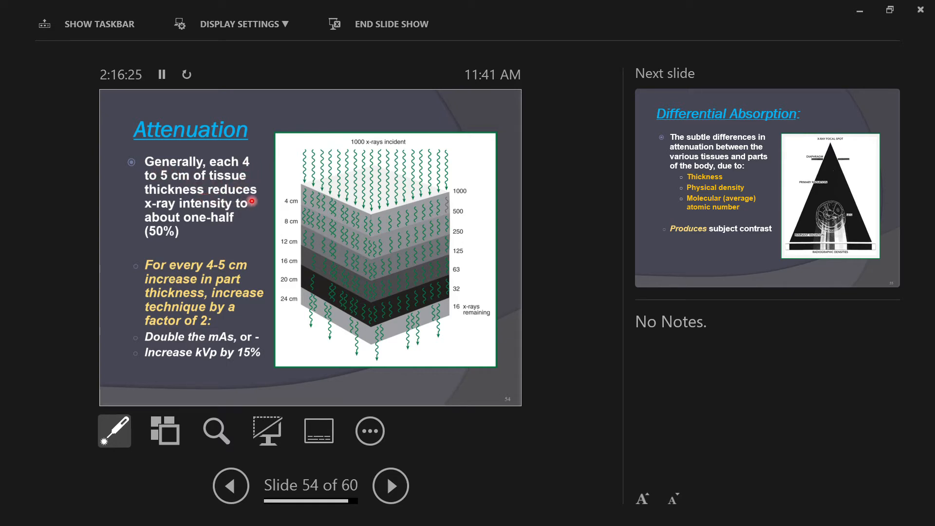
{"action": "mouse_move", "coordinate": [250, 225]}
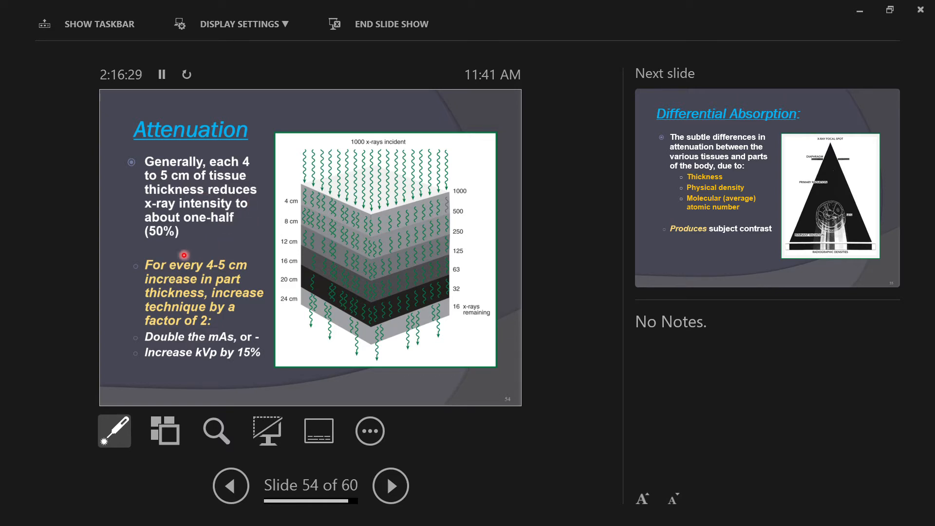
{"action": "mouse_move", "coordinate": [108, 268]}
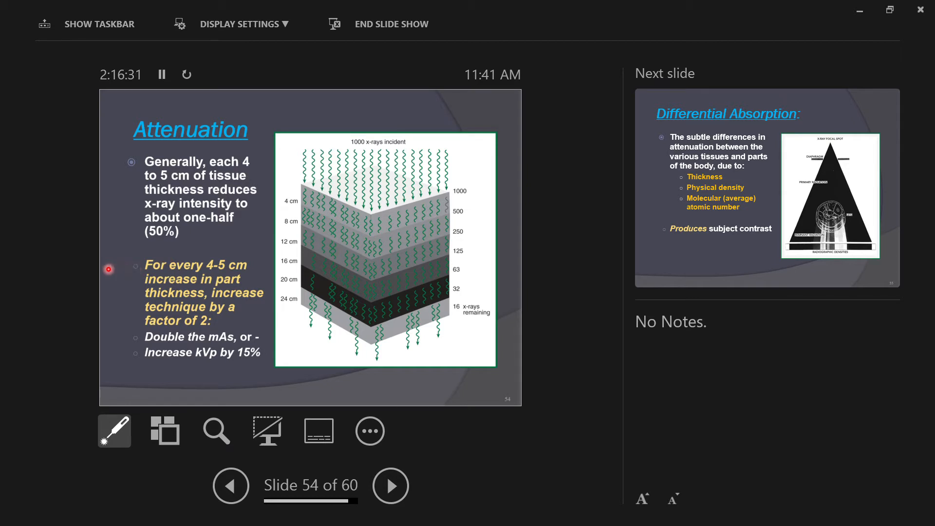
{"action": "mouse_move", "coordinate": [138, 264]}
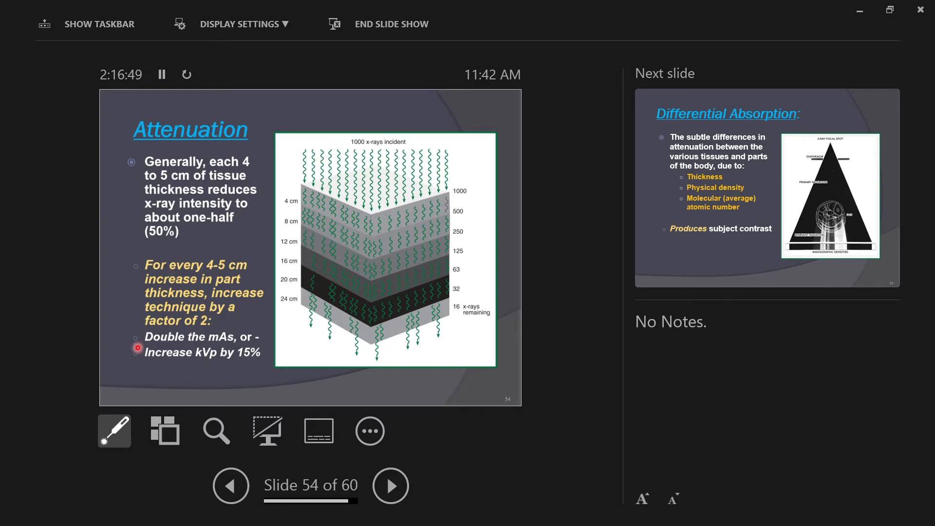
{"action": "mouse_move", "coordinate": [158, 318]}
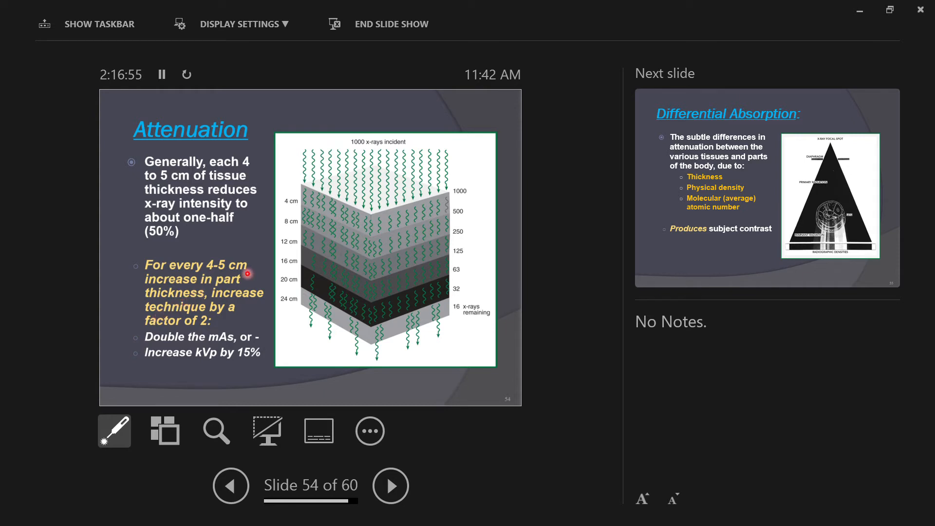
{"action": "mouse_move", "coordinate": [356, 172]}
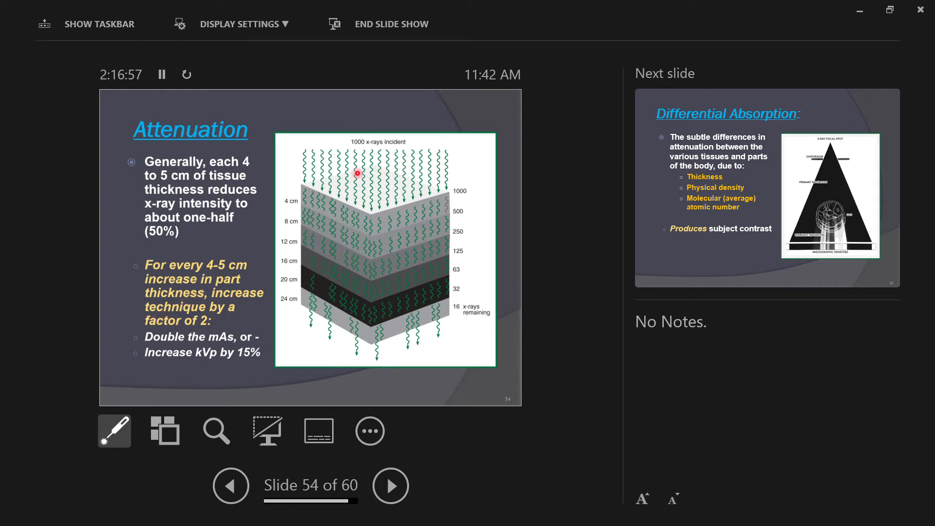
{"action": "mouse_move", "coordinate": [299, 202]}
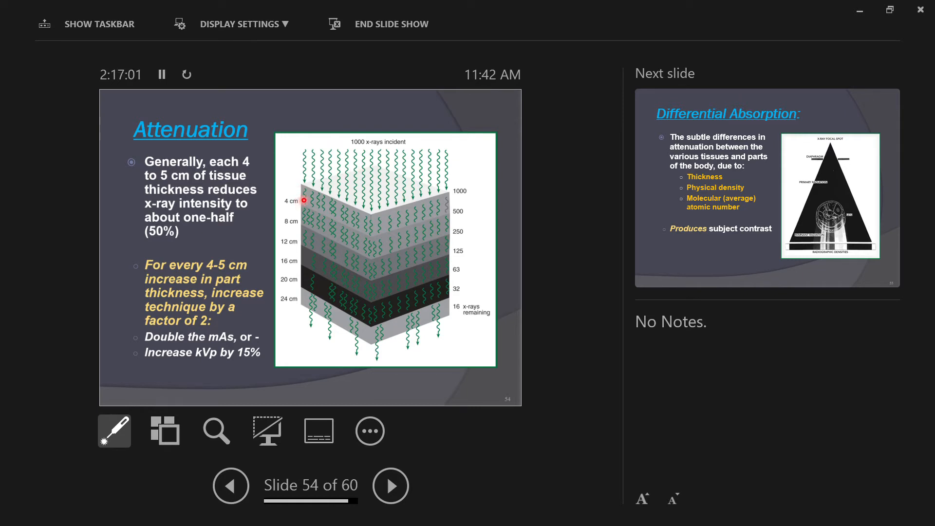
{"action": "mouse_move", "coordinate": [304, 209]}
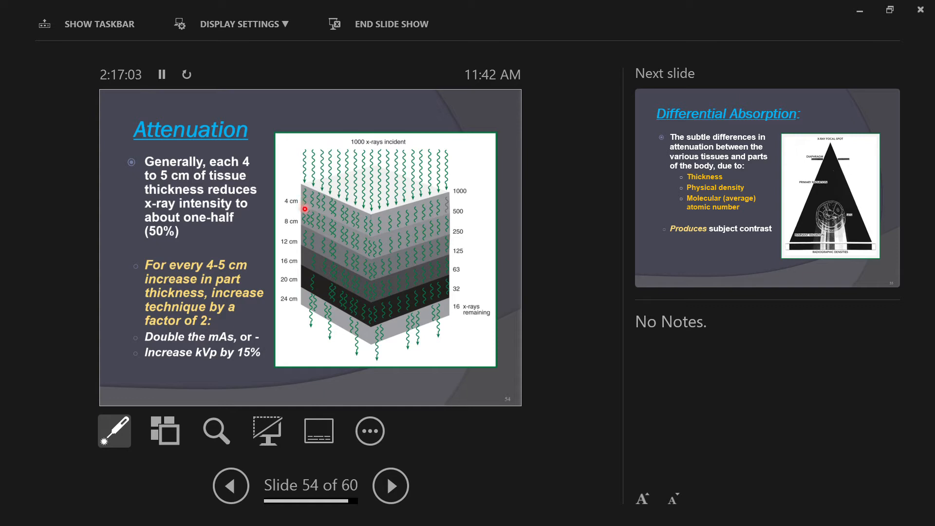
{"action": "mouse_move", "coordinate": [301, 225]}
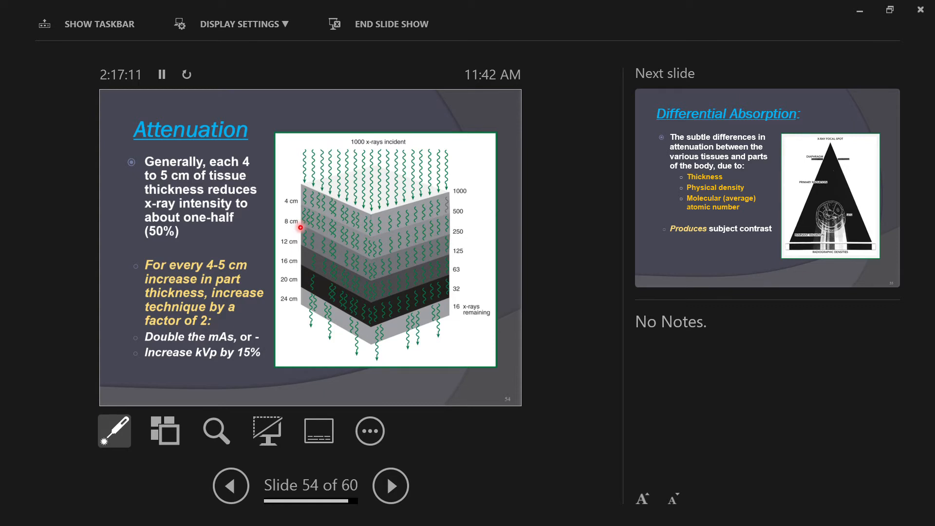
{"action": "mouse_move", "coordinate": [300, 235]}
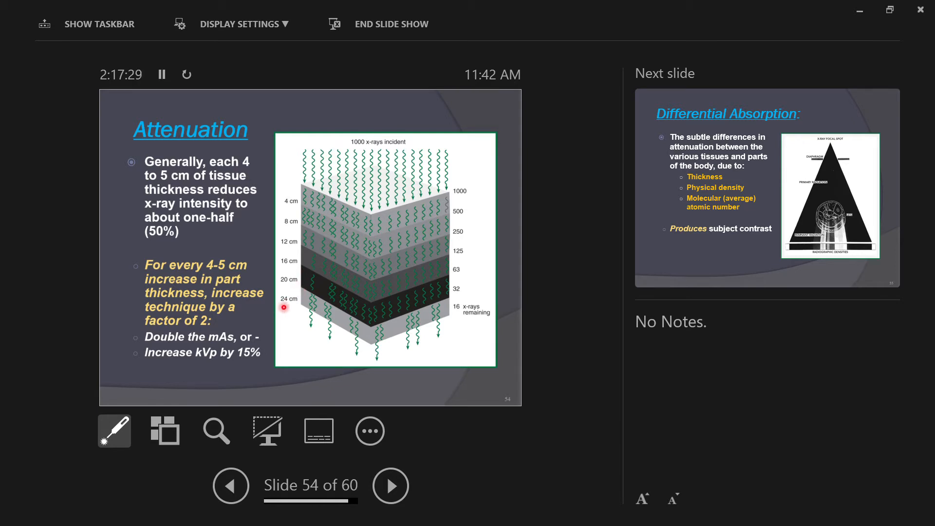
{"action": "mouse_move", "coordinate": [301, 322]}
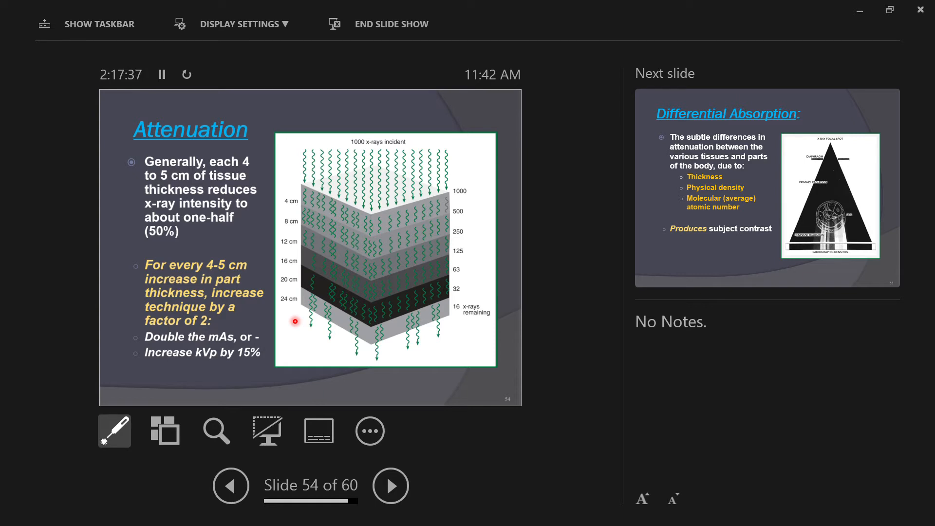
{"action": "mouse_move", "coordinate": [441, 320]}
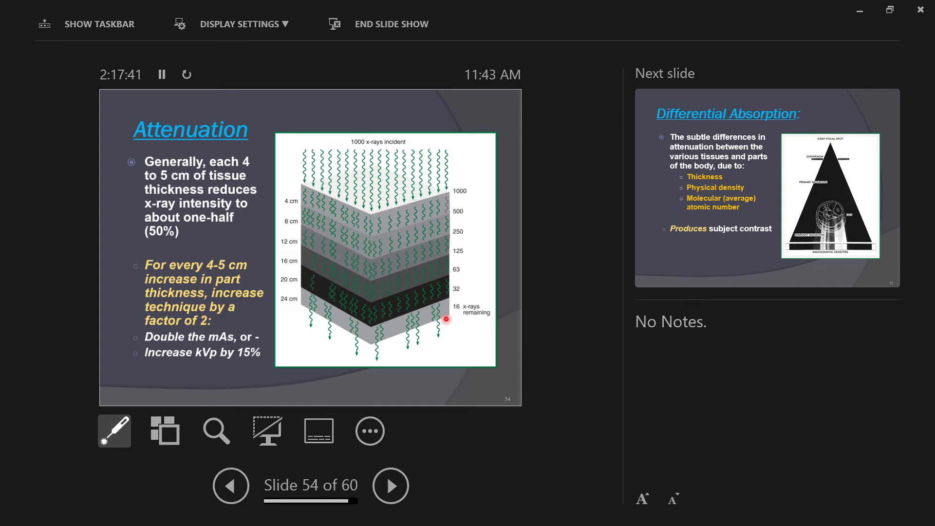
{"action": "mouse_move", "coordinate": [423, 124]}
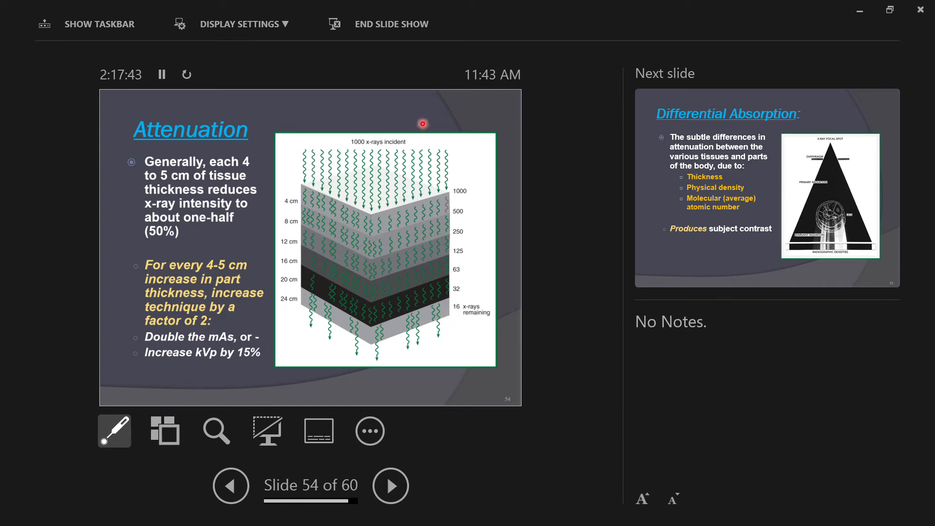
{"action": "mouse_move", "coordinate": [343, 391]}
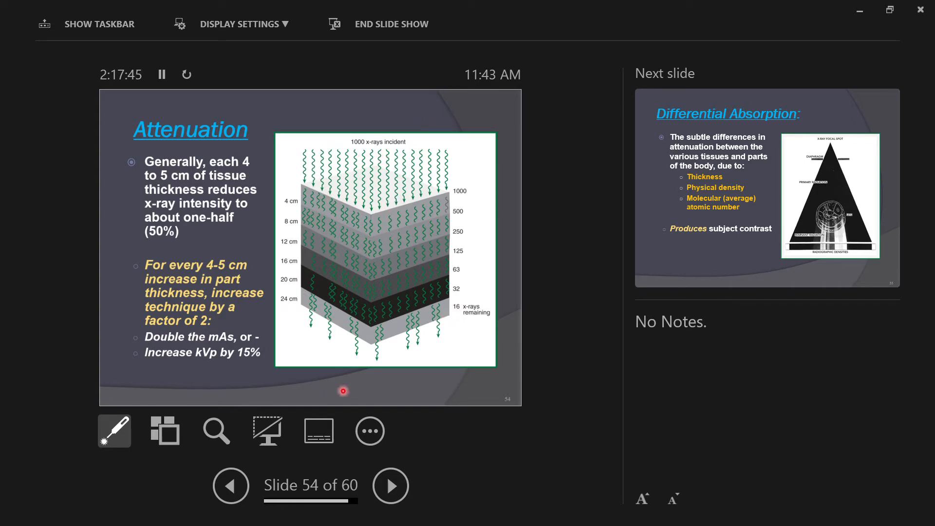
{"action": "mouse_move", "coordinate": [324, 223]}
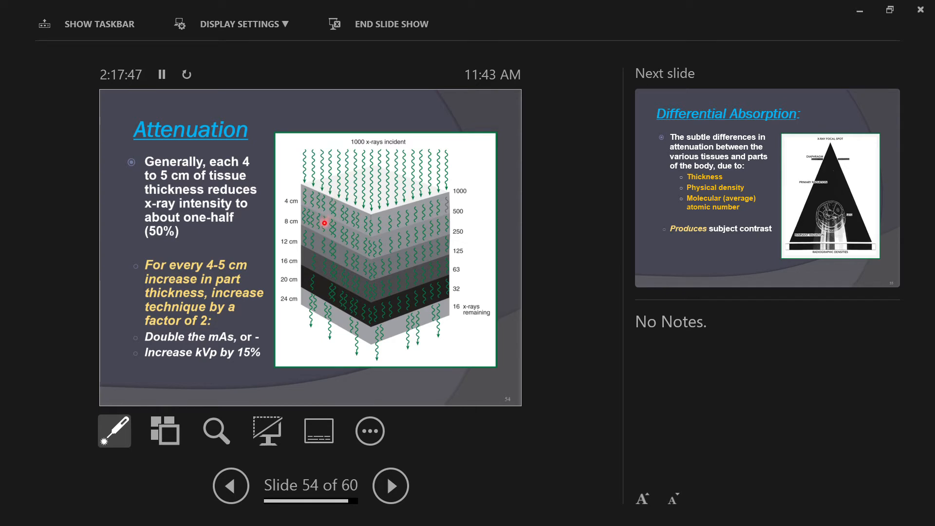
{"action": "mouse_move", "coordinate": [313, 280]}
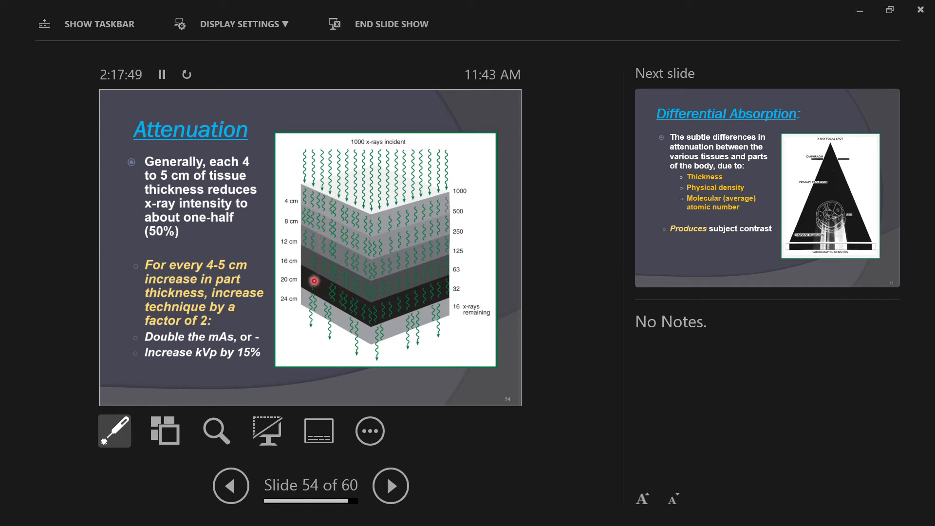
{"action": "mouse_move", "coordinate": [311, 309]}
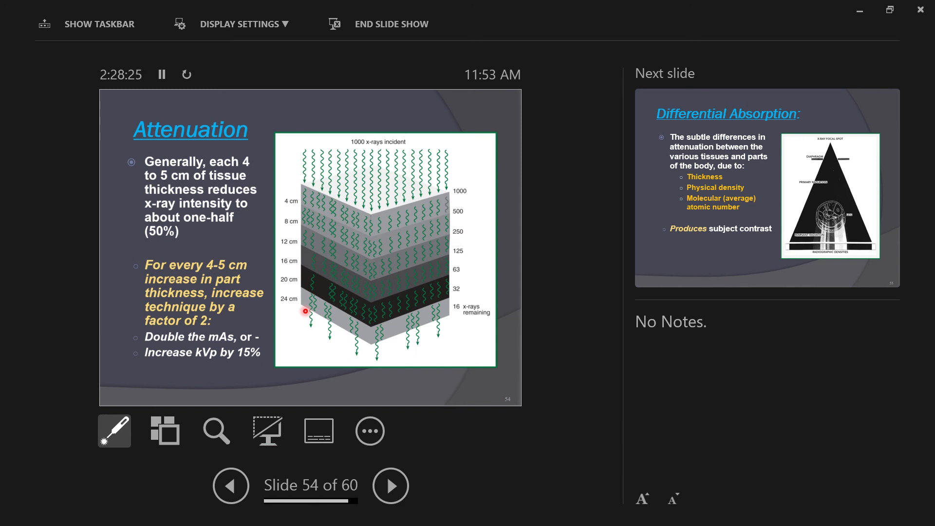
Advance through slide 55 to slide 56, the second Differential Absorption slide
{"action": "left_click", "coordinate": [390, 485]}
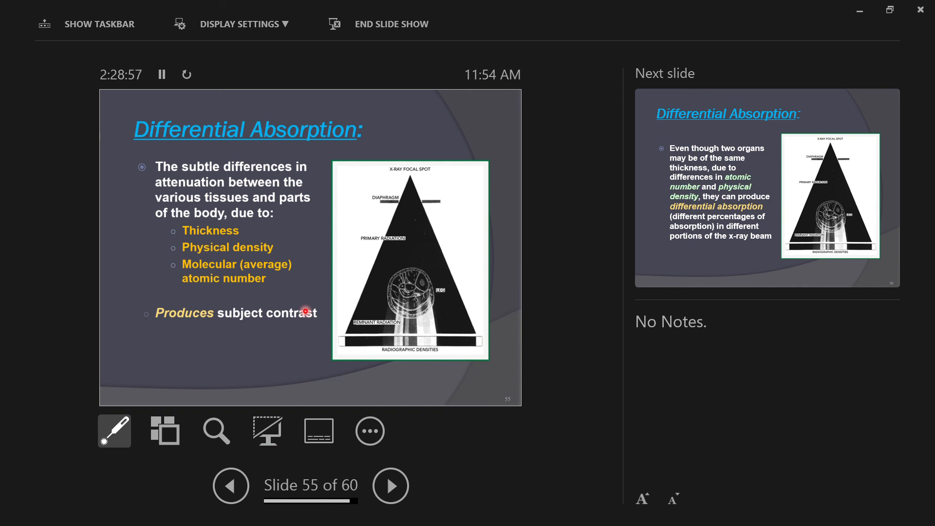
{"action": "mouse_move", "coordinate": [266, 326]}
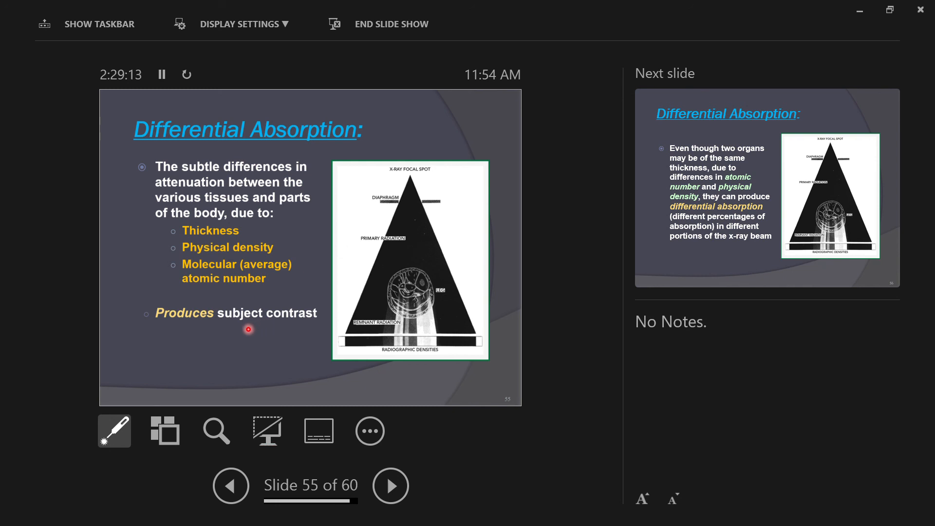
{"action": "mouse_move", "coordinate": [283, 330]}
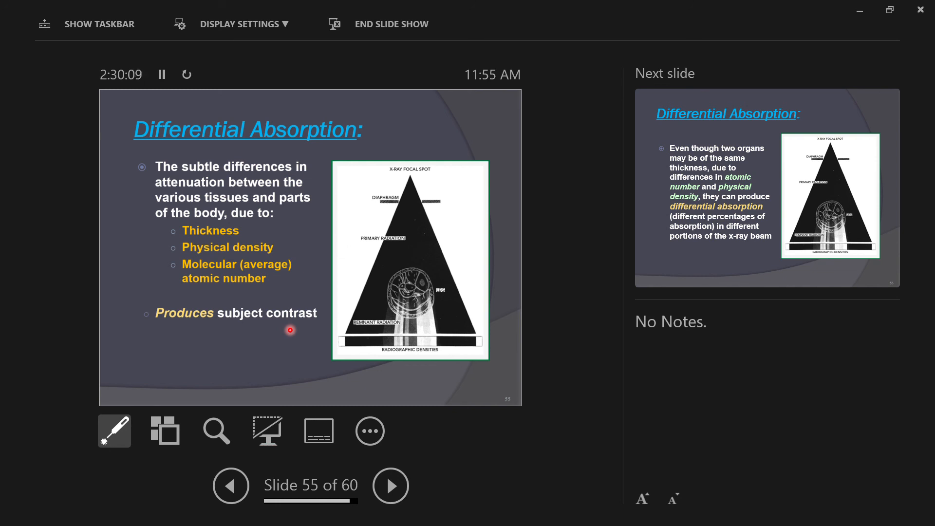
{"action": "left_click", "coordinate": [390, 485]}
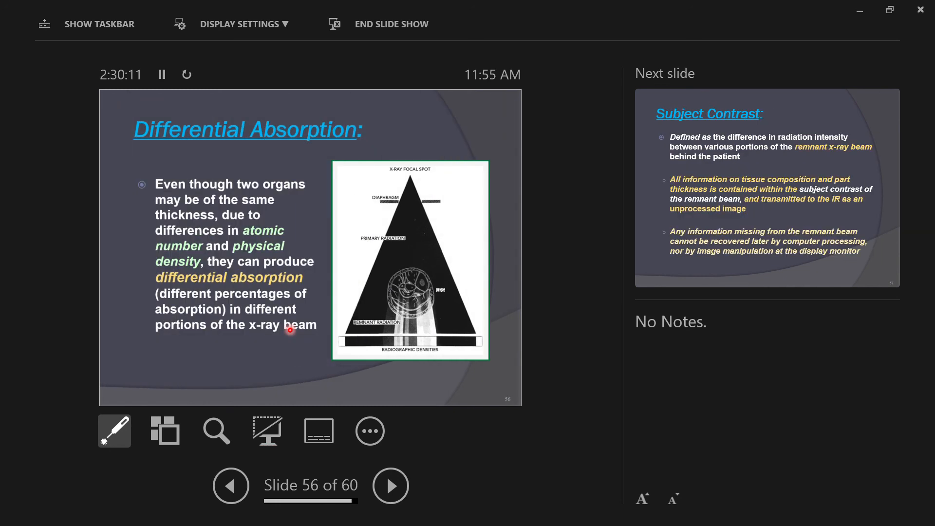